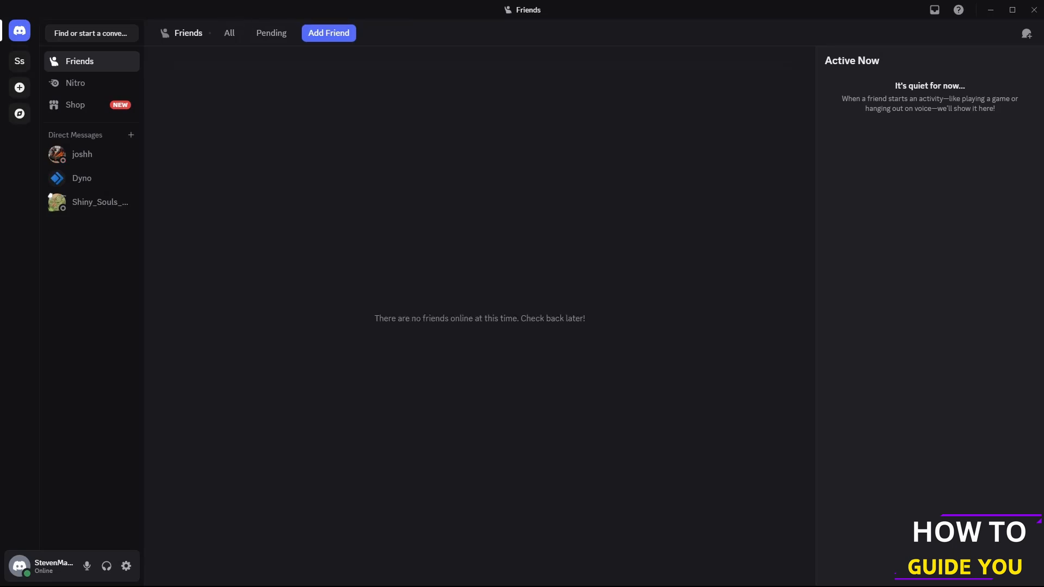
{"action": "mouse_move", "coordinate": [127, 566]}
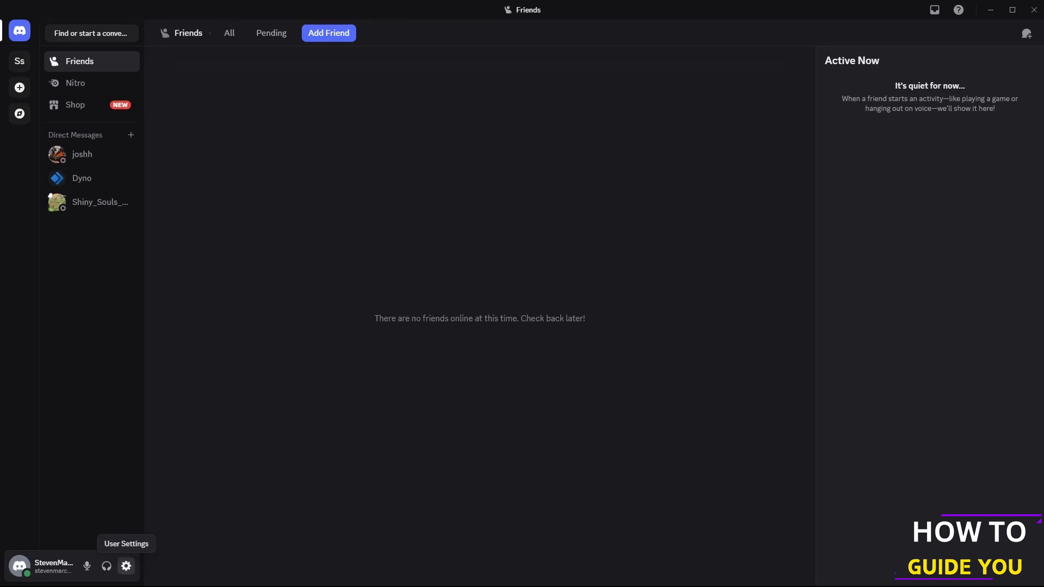
- Show the My Account page in User Settings and look for a Guild option
{"action": "left_click", "coordinate": [126, 566]}
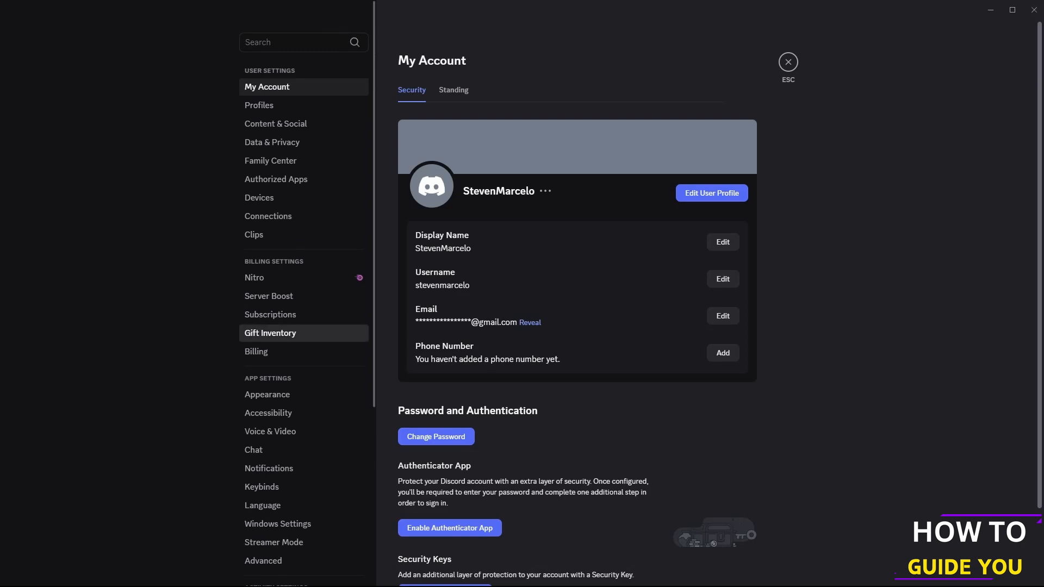
{"action": "scroll", "scroll_direction": "down", "scroll_amount": 3}
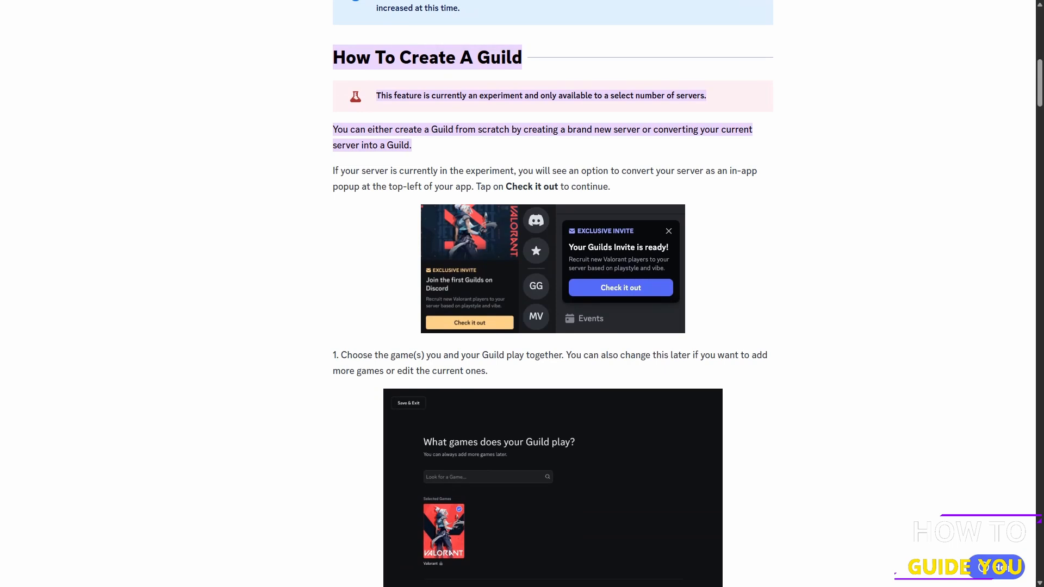
- Scroll through the How To Create A Guild steps up to step 3, choosing the target audience
{"action": "scroll", "scroll_direction": "down", "scroll_amount": 3}
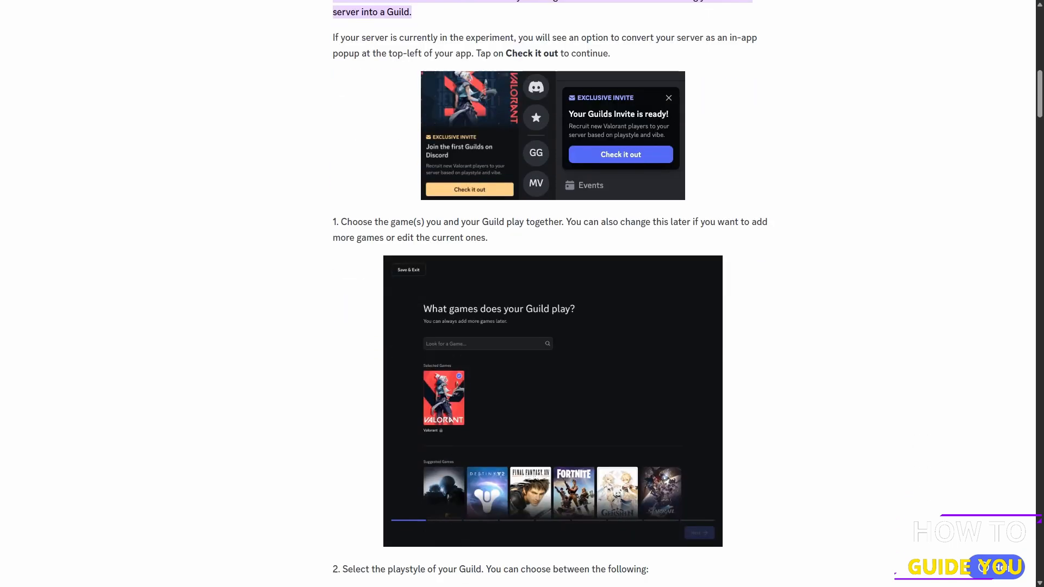
{"action": "scroll", "scroll_direction": "down", "scroll_amount": 3}
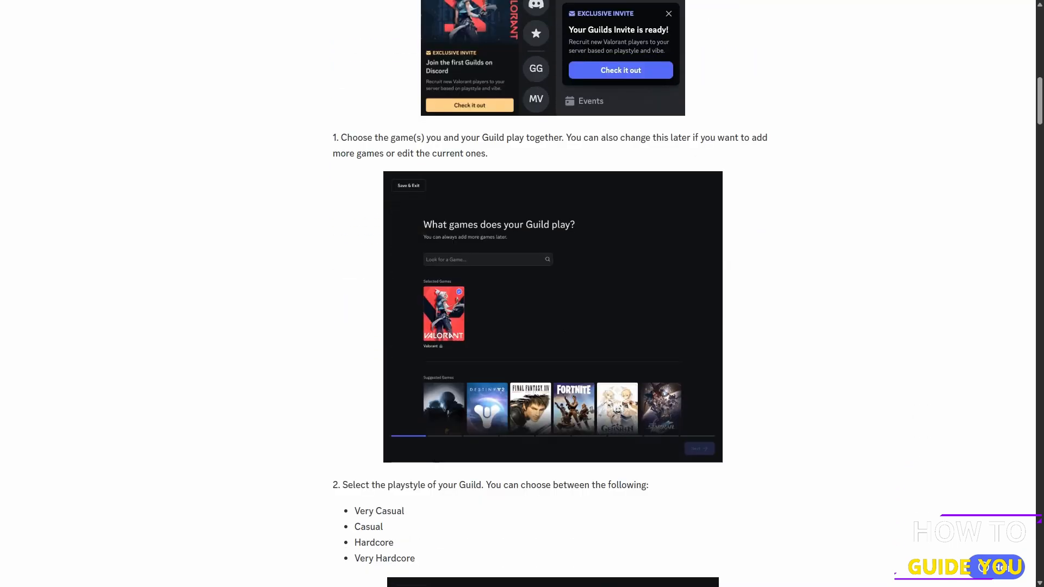
{"action": "scroll", "scroll_direction": "down", "scroll_amount": 3}
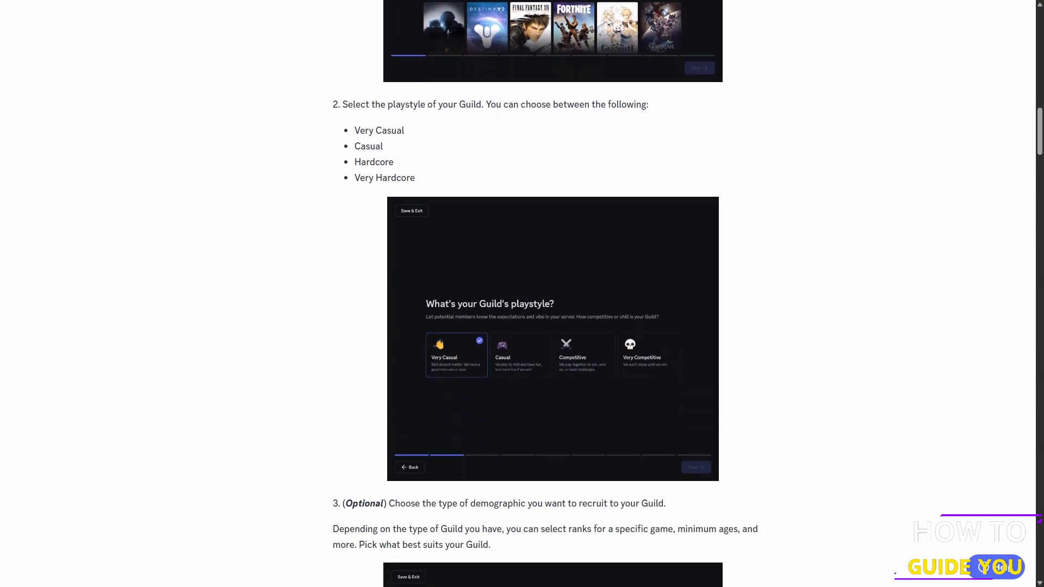
{"action": "scroll", "scroll_direction": "down", "scroll_amount": 3}
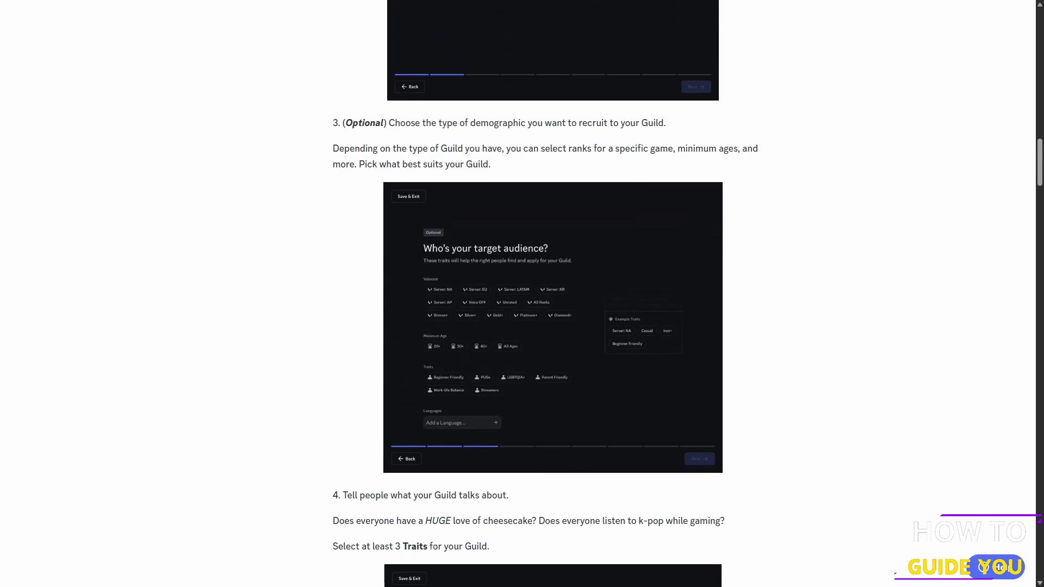
{"action": "scroll", "scroll_direction": "up", "scroll_amount": 3}
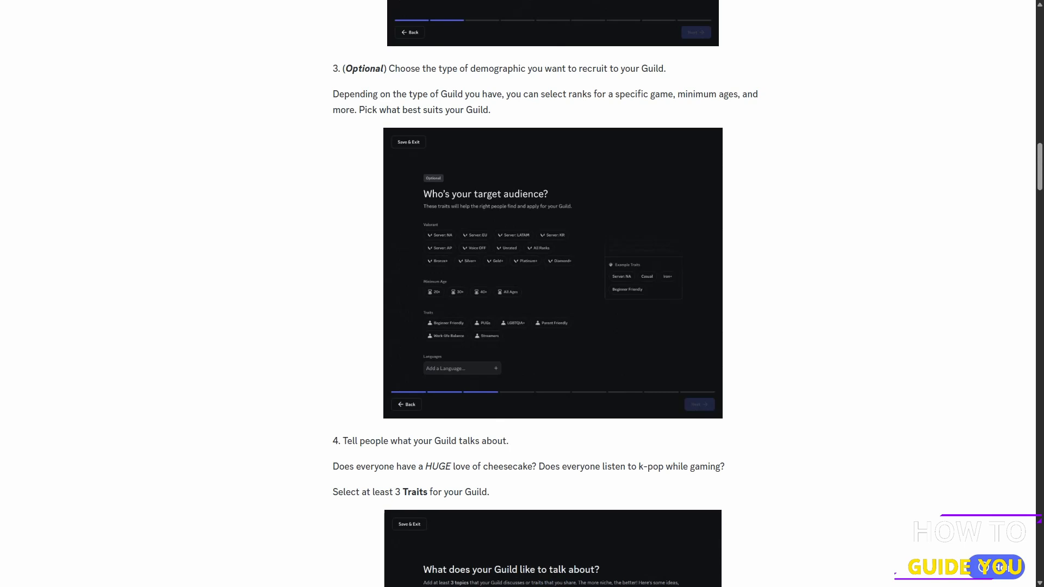
- Scroll through Guild steps 4–9 to signing the charter and the How To Make Changes section
{"action": "scroll", "scroll_direction": "down", "scroll_amount": 3}
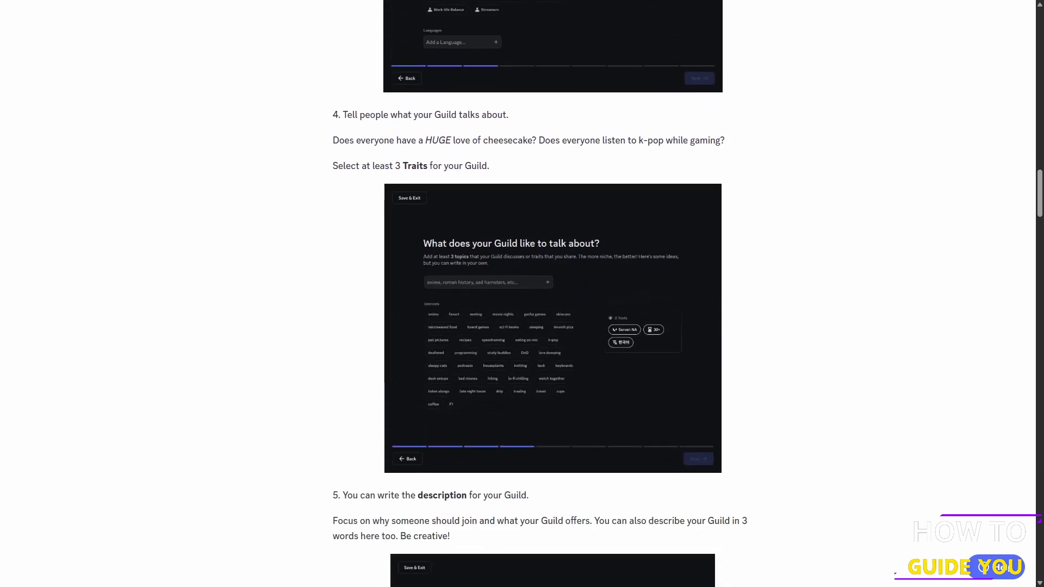
{"action": "scroll", "scroll_direction": "down", "scroll_amount": 3}
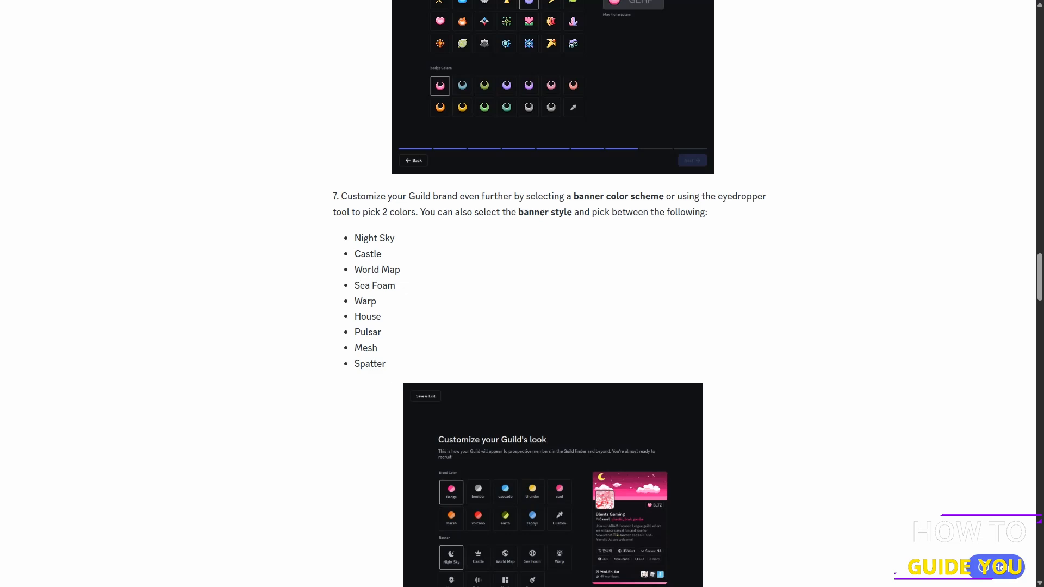
{"action": "scroll", "scroll_direction": "down", "scroll_amount": 3}
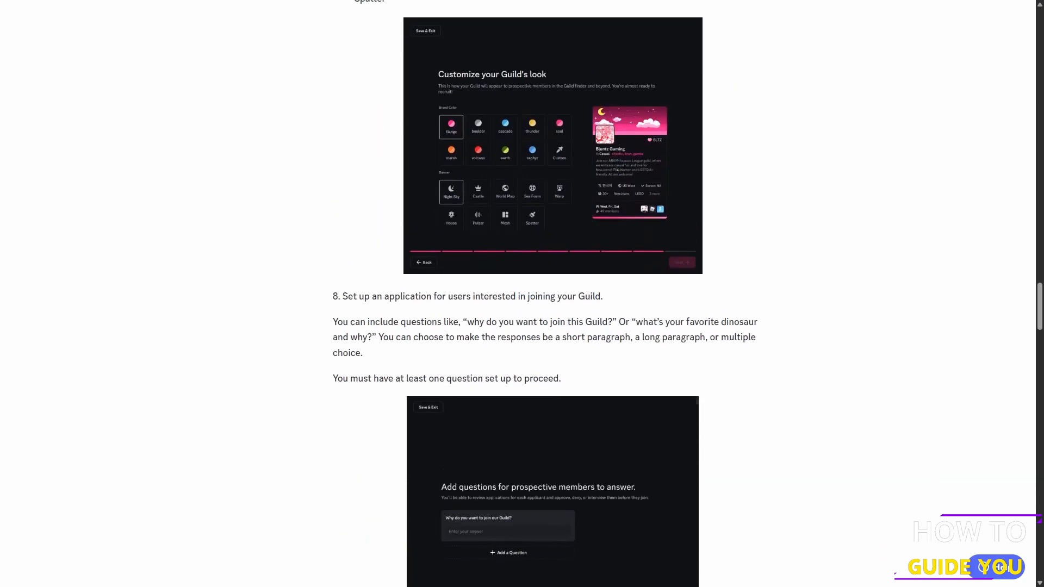
{"action": "scroll", "scroll_direction": "down", "scroll_amount": 3}
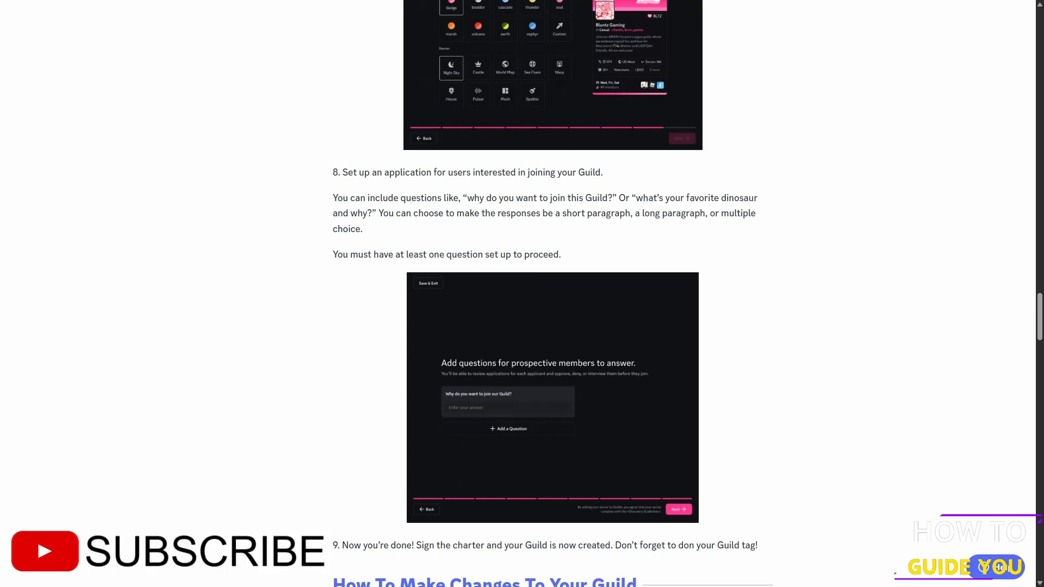
{"action": "scroll", "scroll_direction": "down", "scroll_amount": 3}
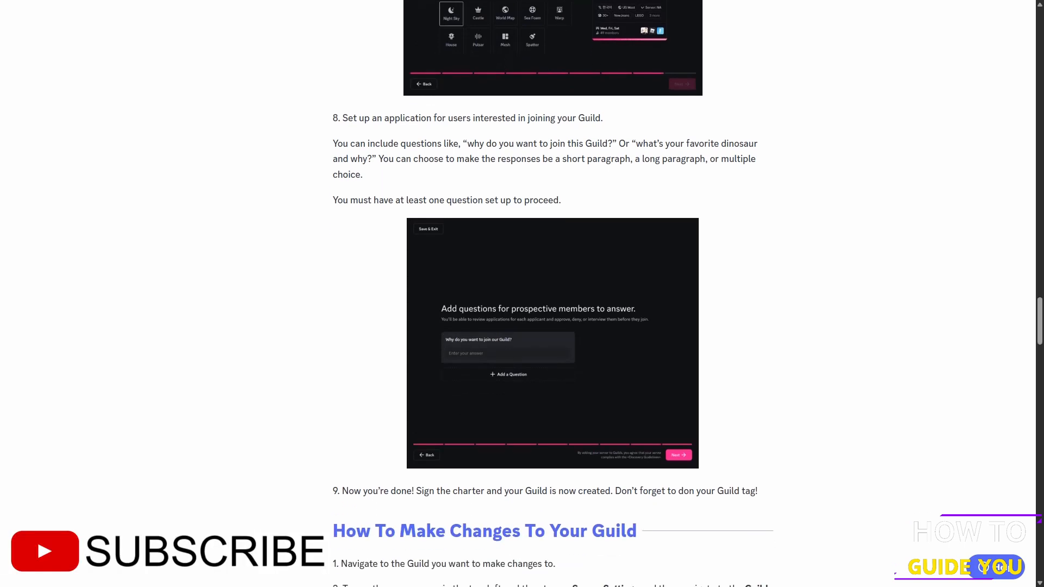